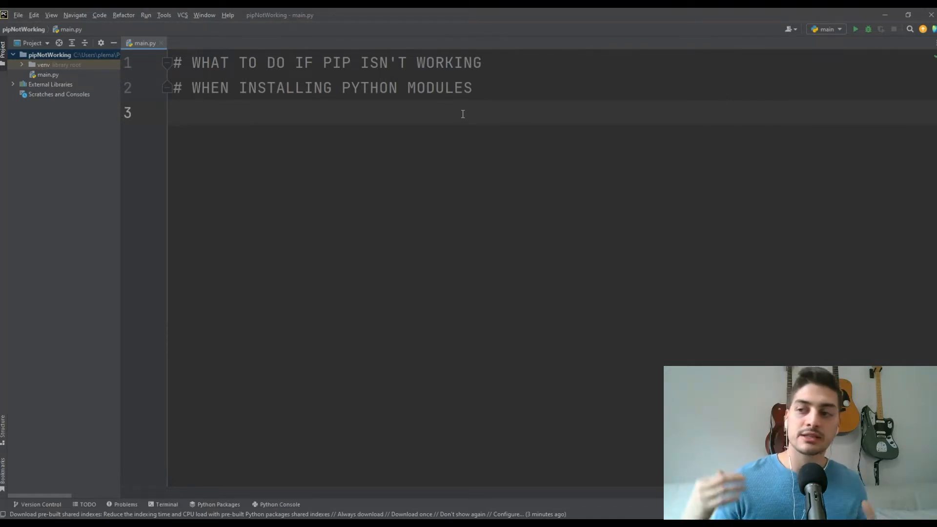
Type 'import pygame' on empty line 3 of main.py, which PyCharm flags as missing
left_click(174, 112)
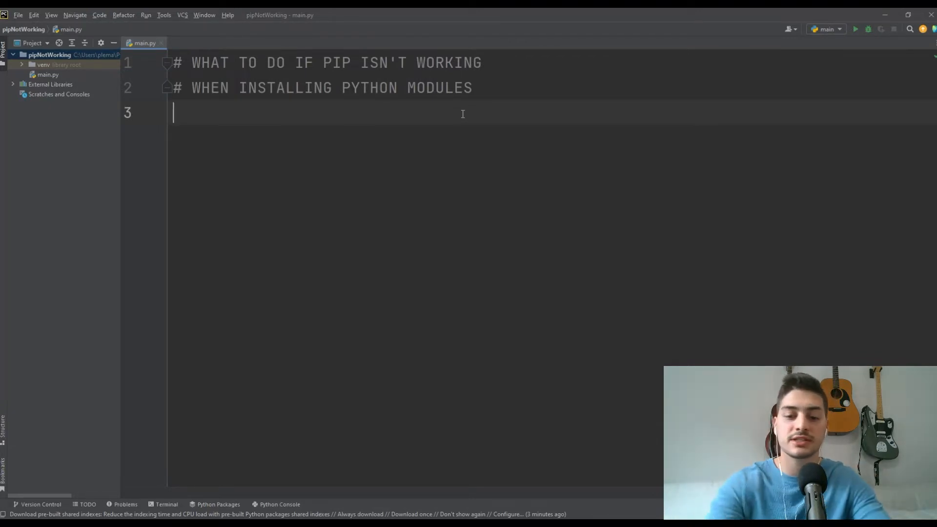
type("import p")
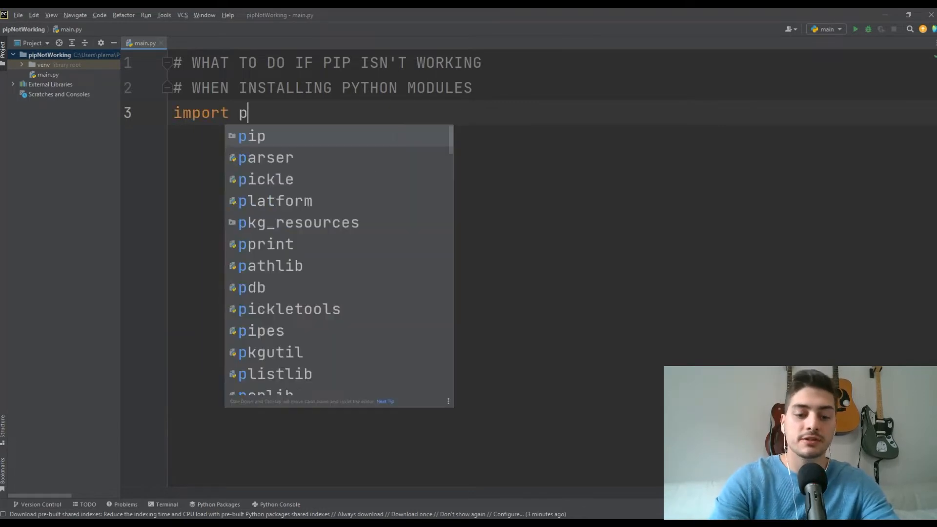
type("ygame")
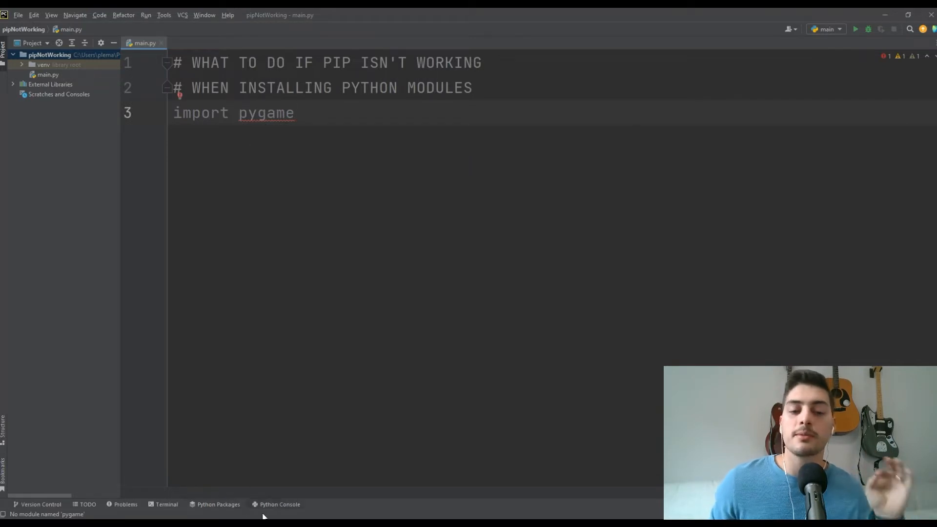
mouse_move(218, 504)
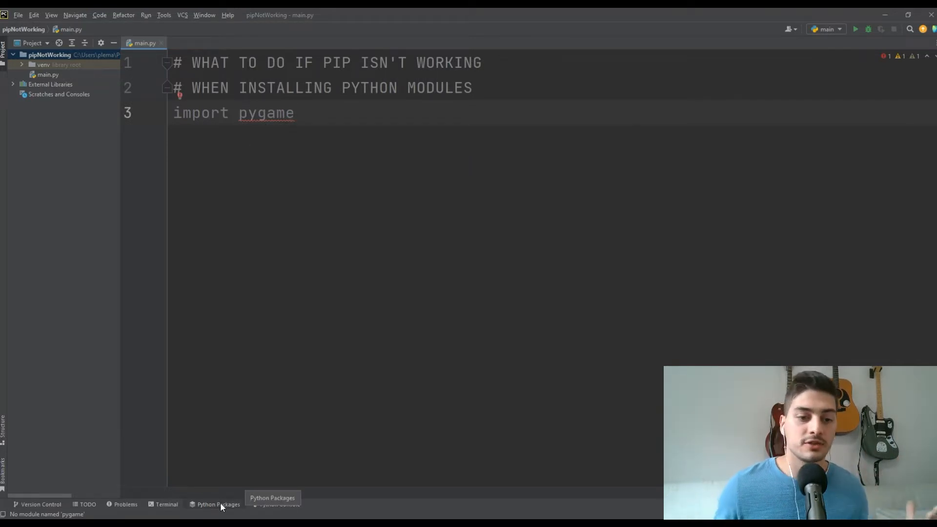
Run 'pip install pygame' in PyCharm's terminal, installing pygame 2.1.2
left_click(166, 503)
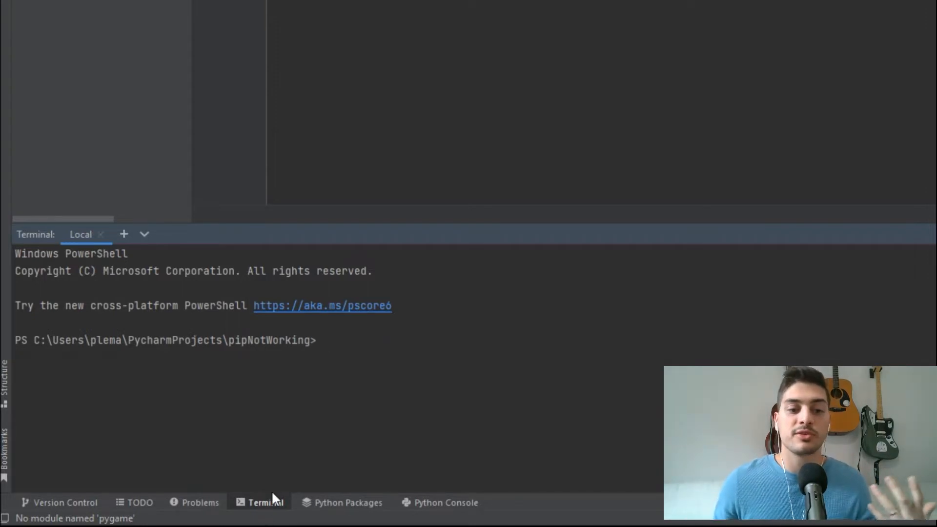
type("pip")
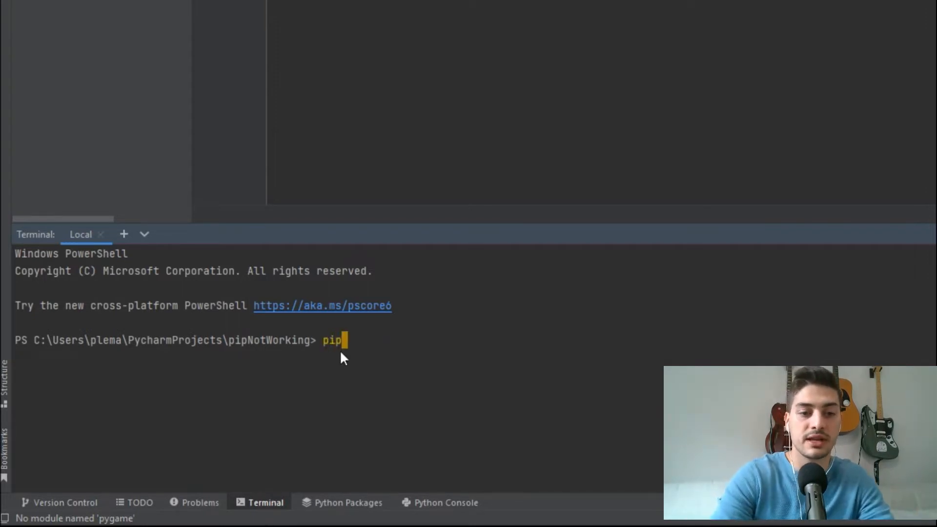
type("install")
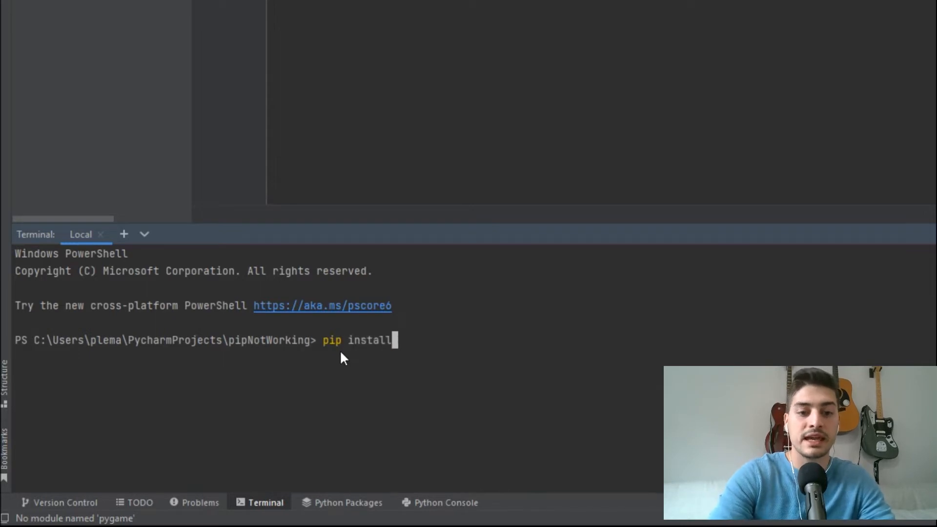
type("pygame")
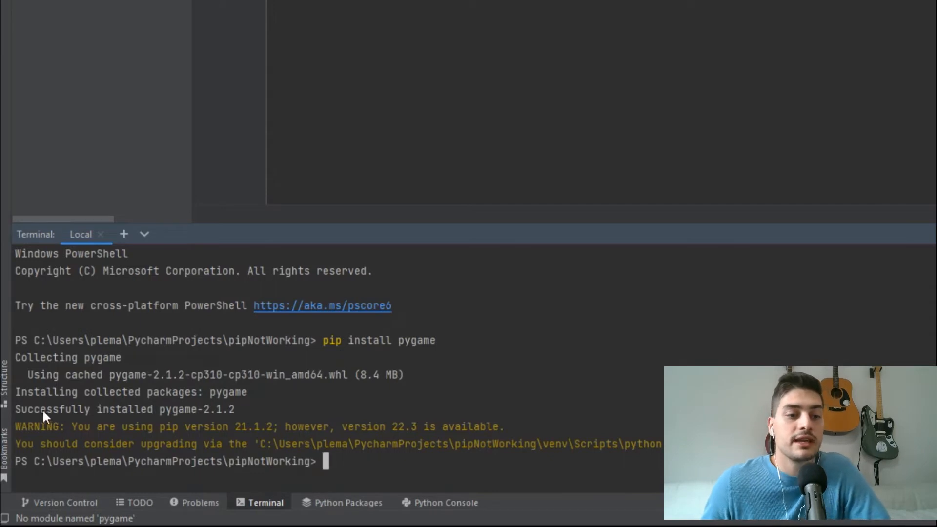
mouse_move(154, 418)
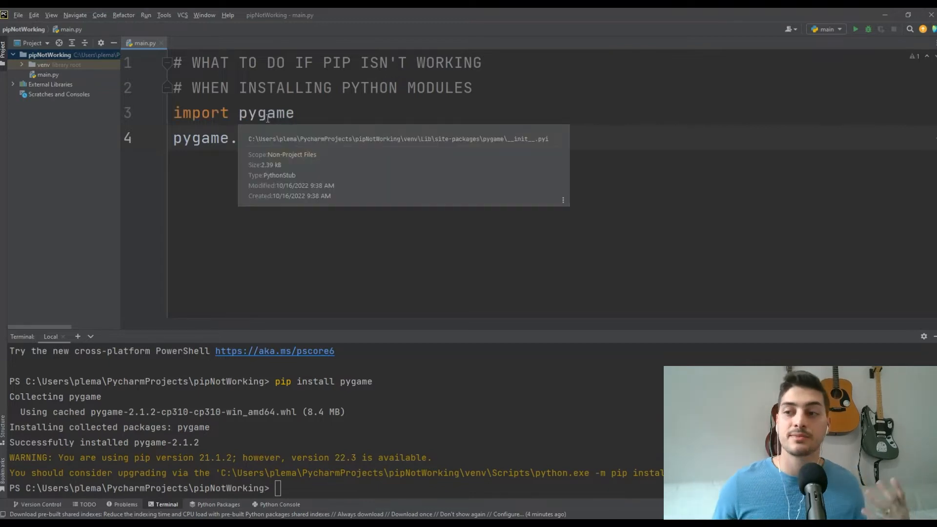
Add 'import pyaudio' to main.py and install pyaudio through PyCharm's quick-fix
type("\\i")
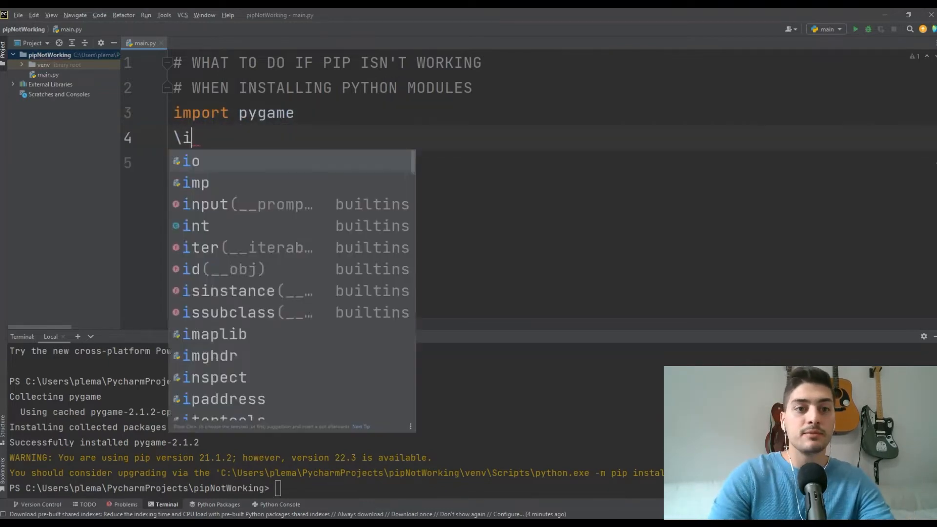
type("m")
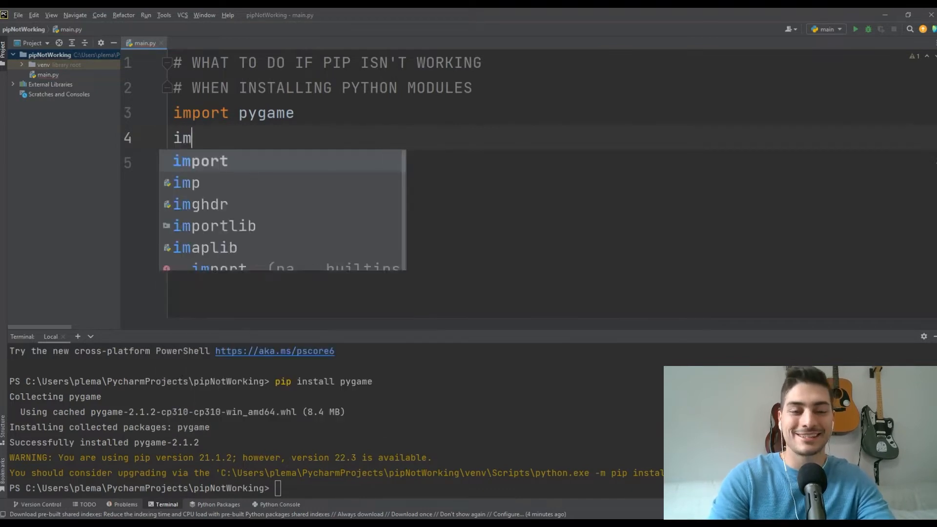
type("port pyaudio")
left_click(552, 163)
type("pygame.init()")
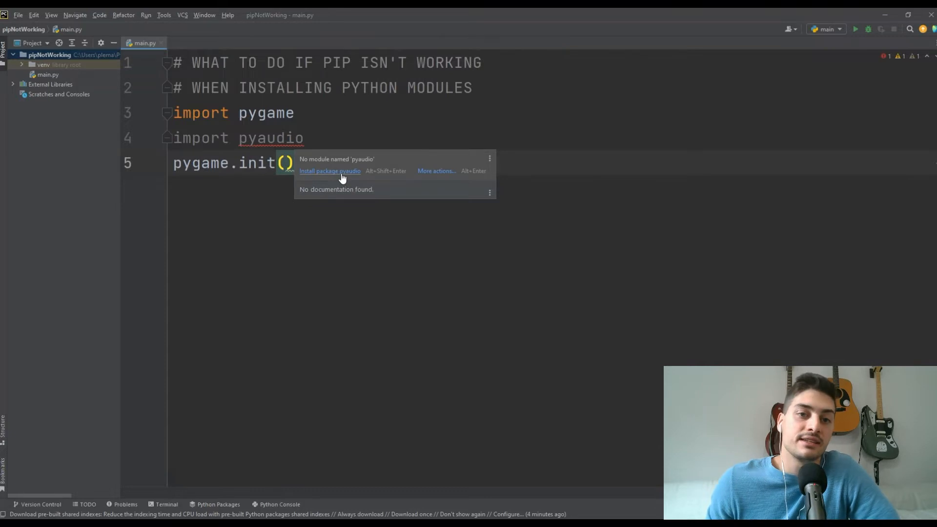
left_click(330, 171)
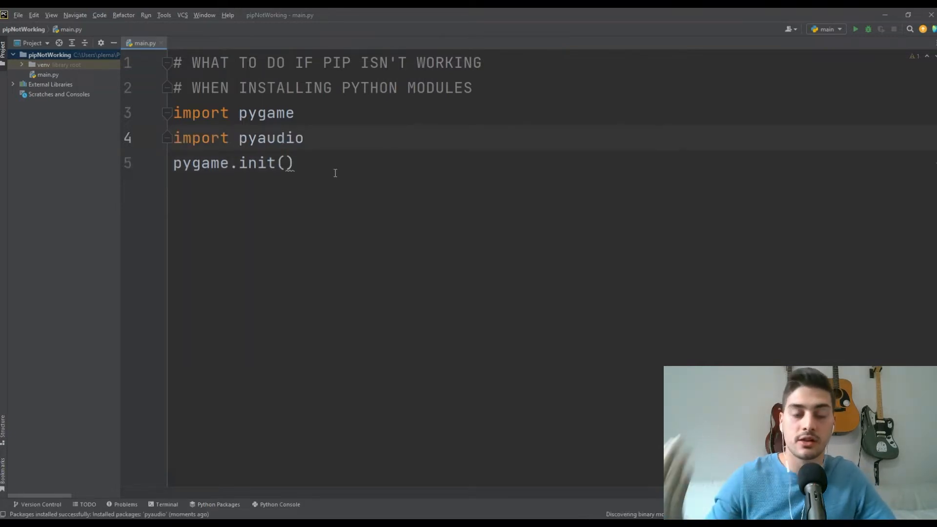
left_click(238, 137)
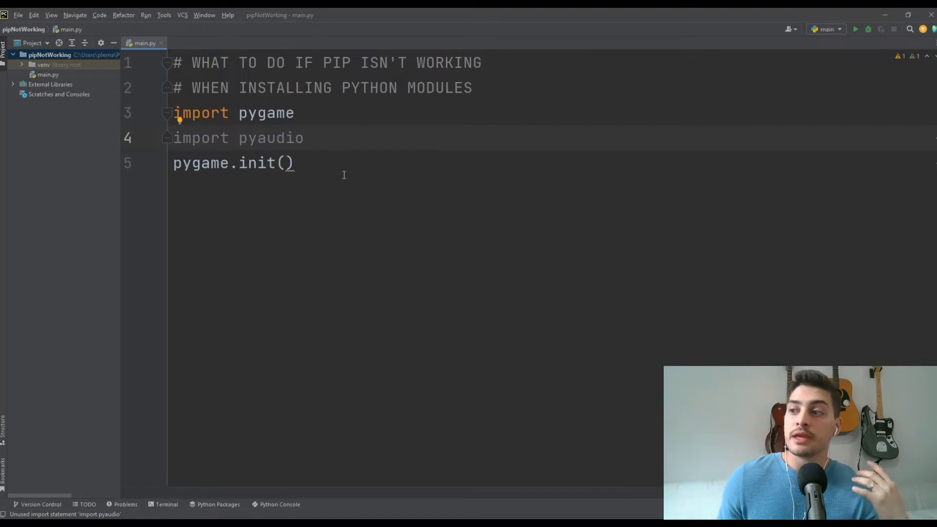
mouse_move(346, 155)
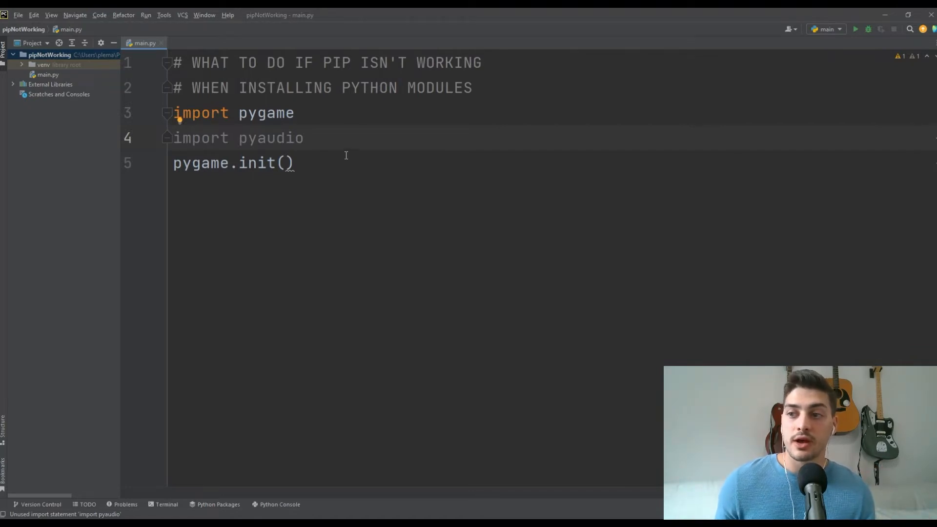
mouse_move(341, 139)
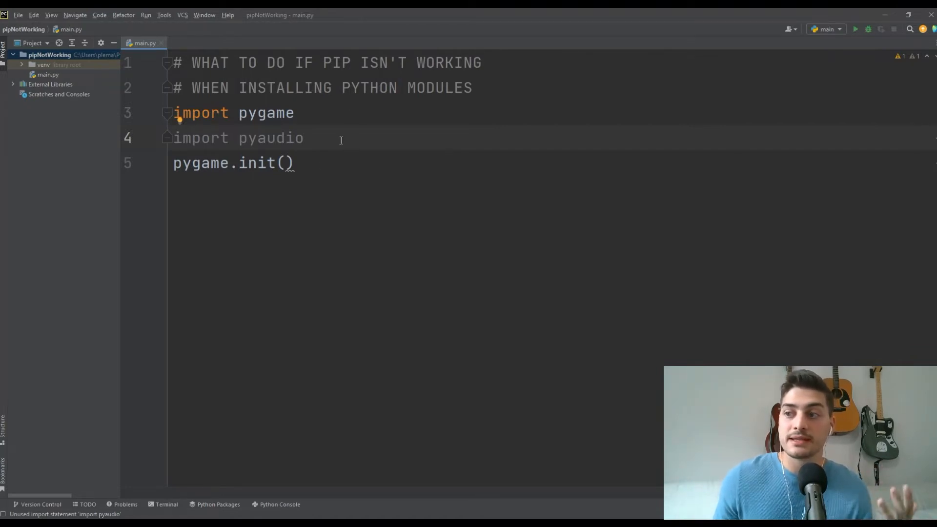
mouse_move(365, 149)
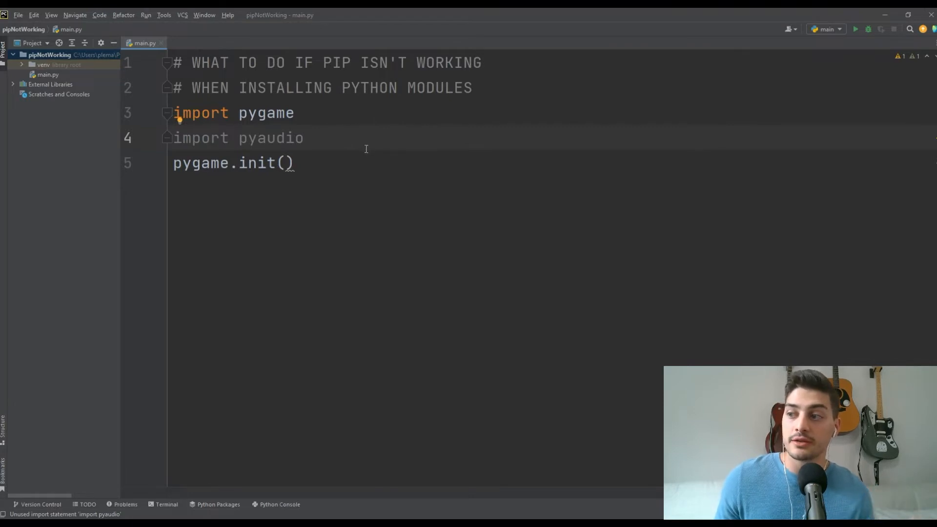
Select the word 'pyaudio' in the line 4 import
double_click(271, 138)
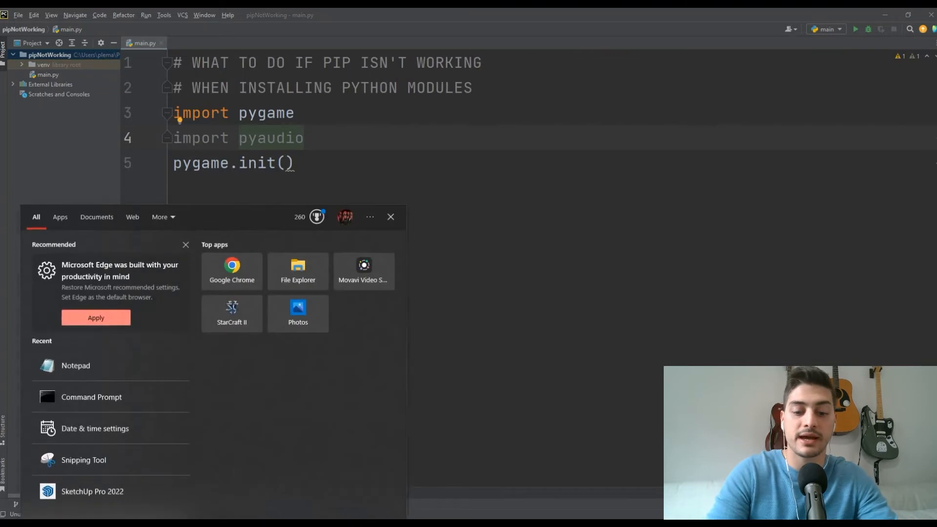
Launch Command Prompt from the Start menu's recent apps and move its window aside
left_click(91, 397)
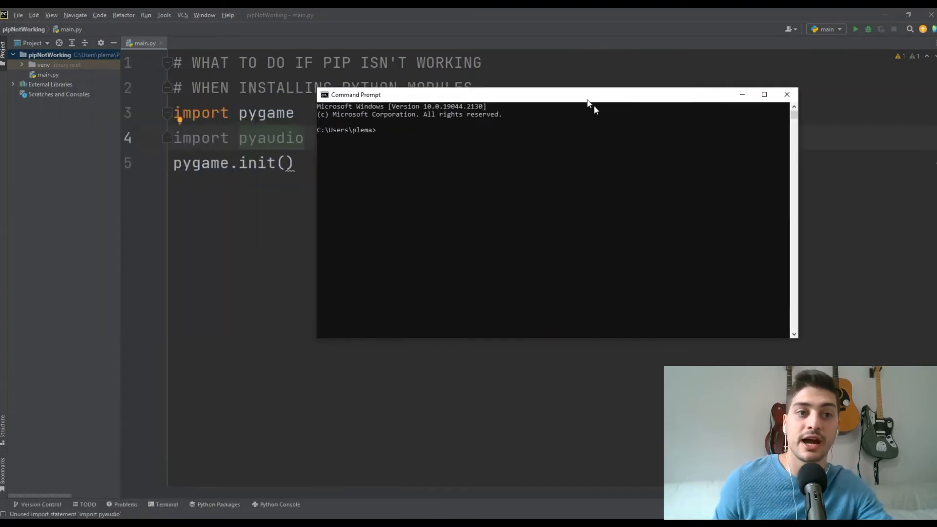
left_click_drag(556, 94, 613, 122)
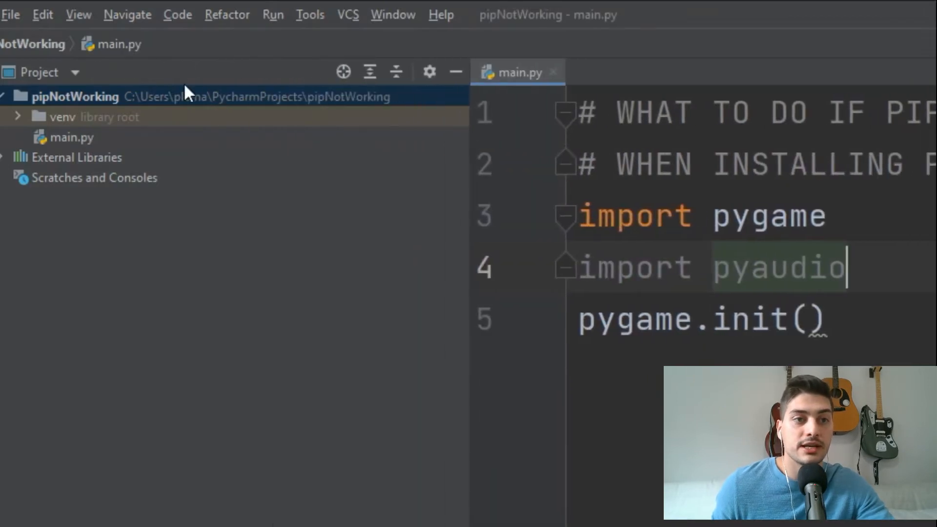
mouse_move(163, 111)
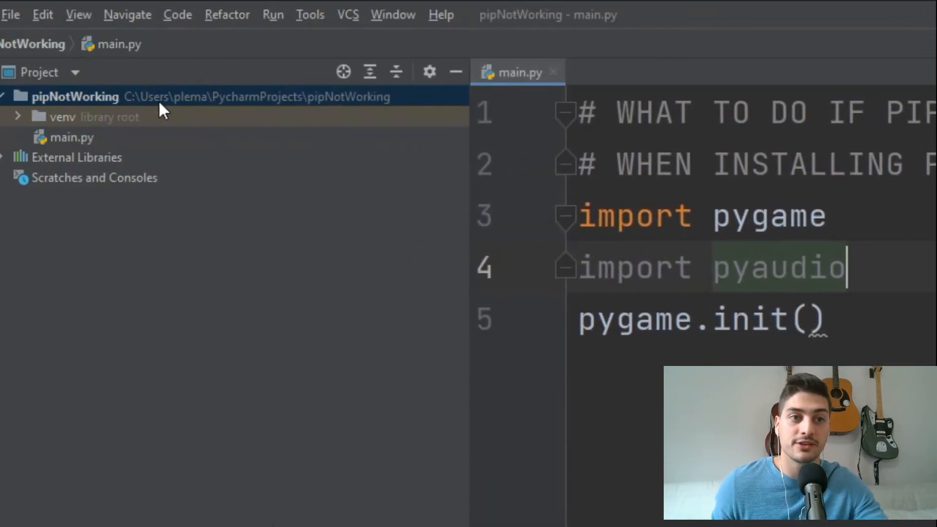
mouse_move(315, 173)
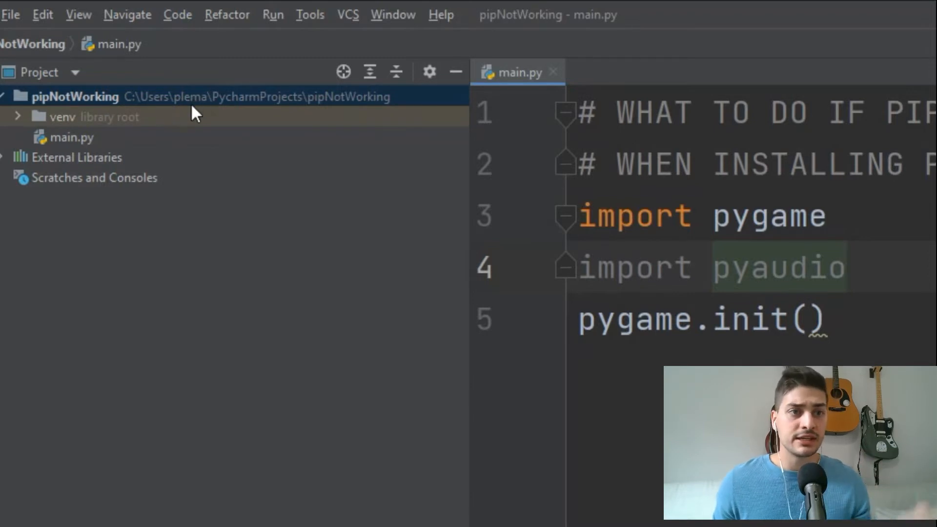
mouse_move(206, 102)
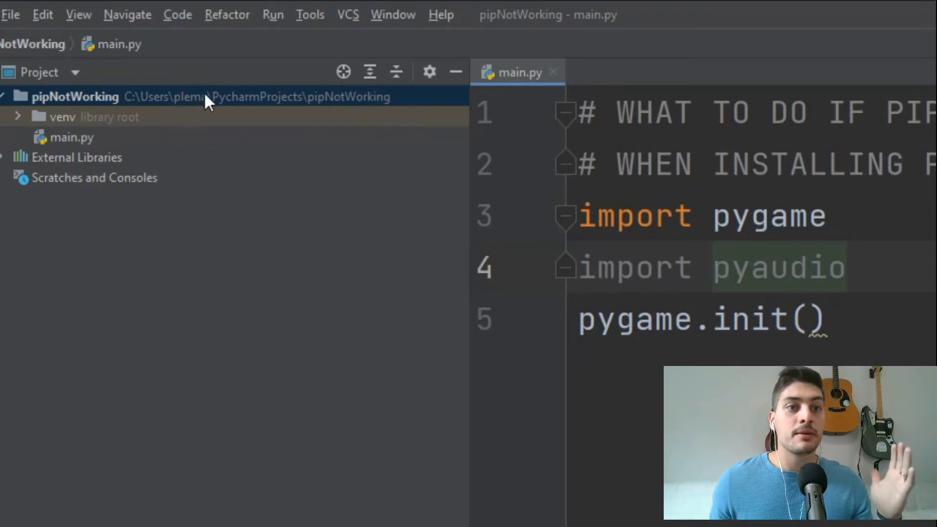
mouse_move(397, 116)
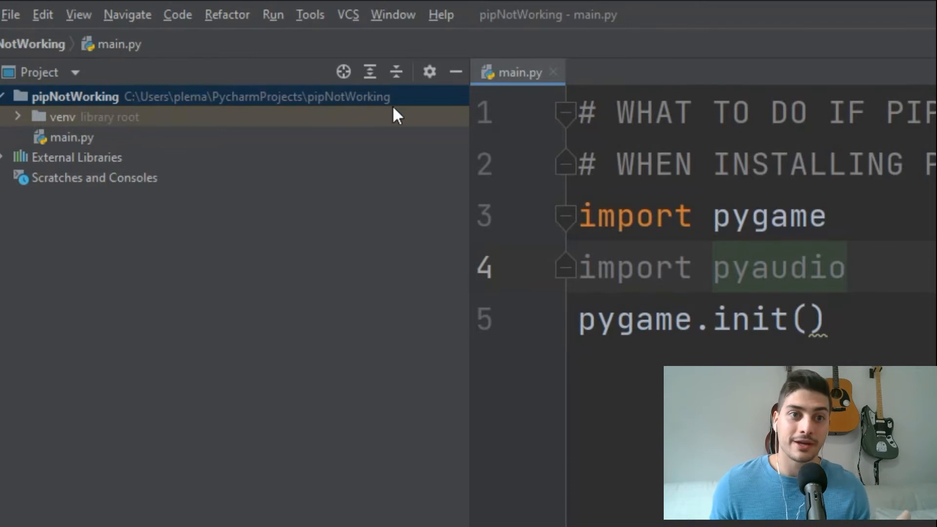
mouse_move(138, 108)
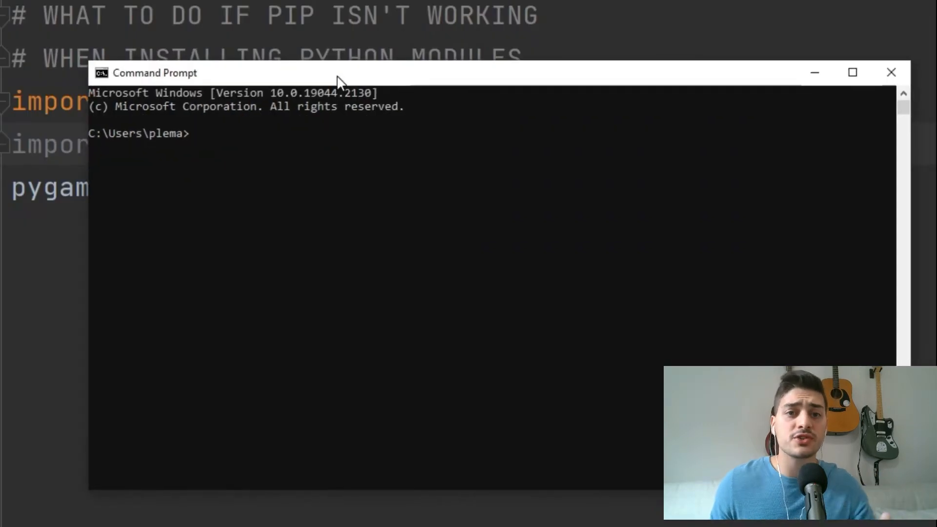
Try a plain 'pip install' in Command Prompt, which isn't recognised, and reposition the window
type("pip ins")
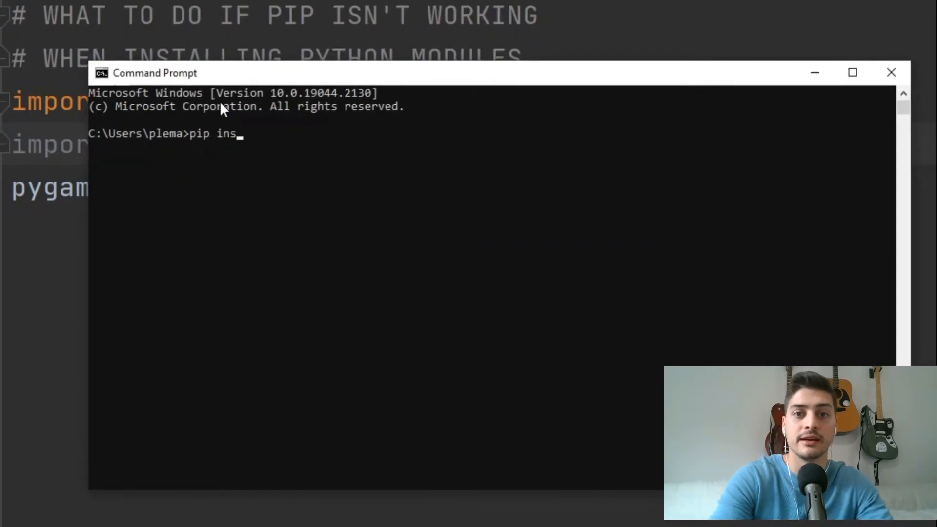
type("tall pyaudio")
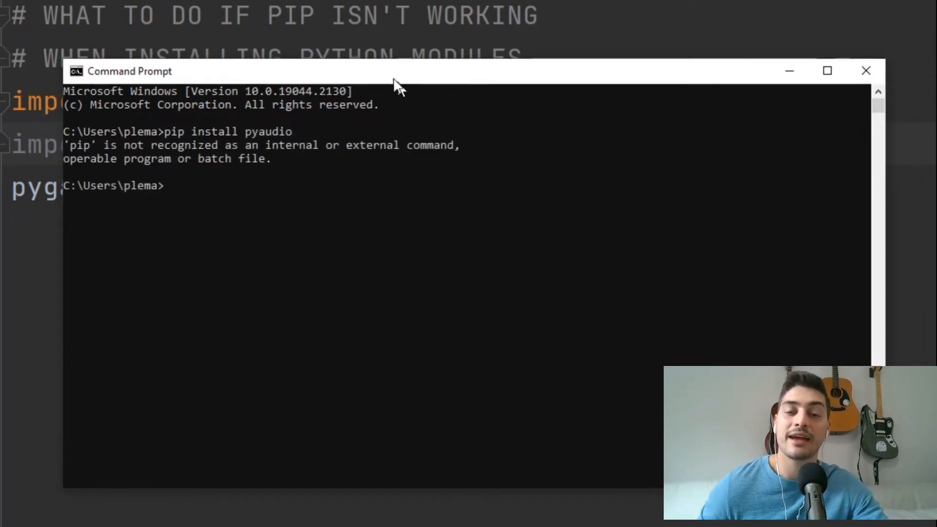
left_click_drag(394, 72, 445, 65)
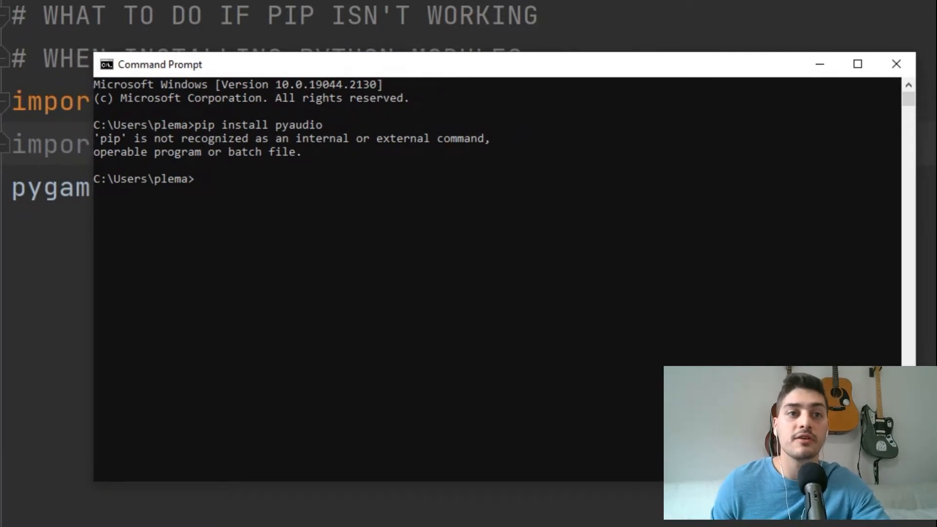
mouse_move(561, 85)
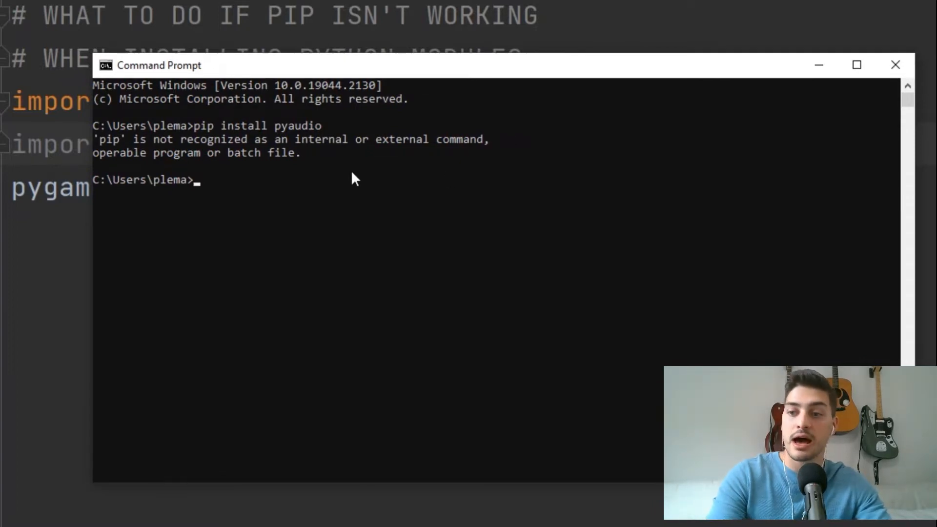
Run C:\Users\plema\PycharmProjects\pipNotWorking\venv\Scripts\python.exe -m pip install numpy
type("C")
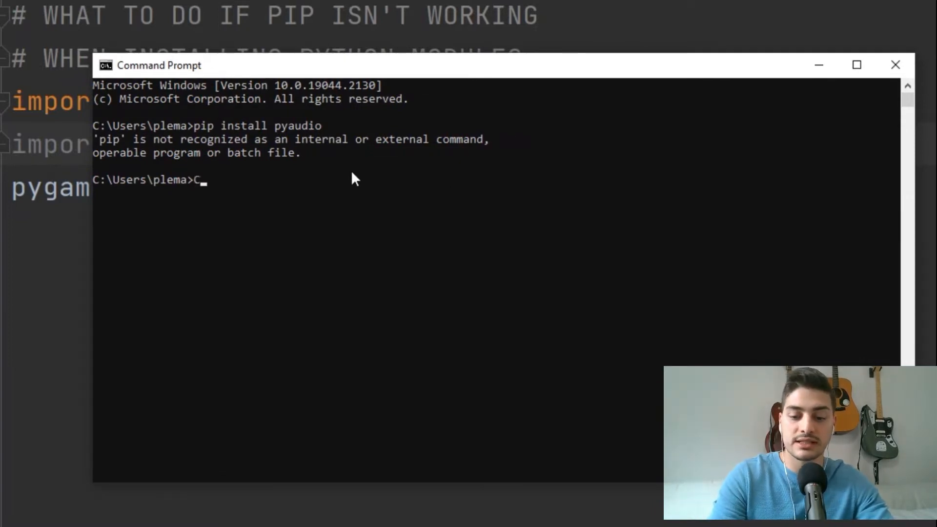
type(":")
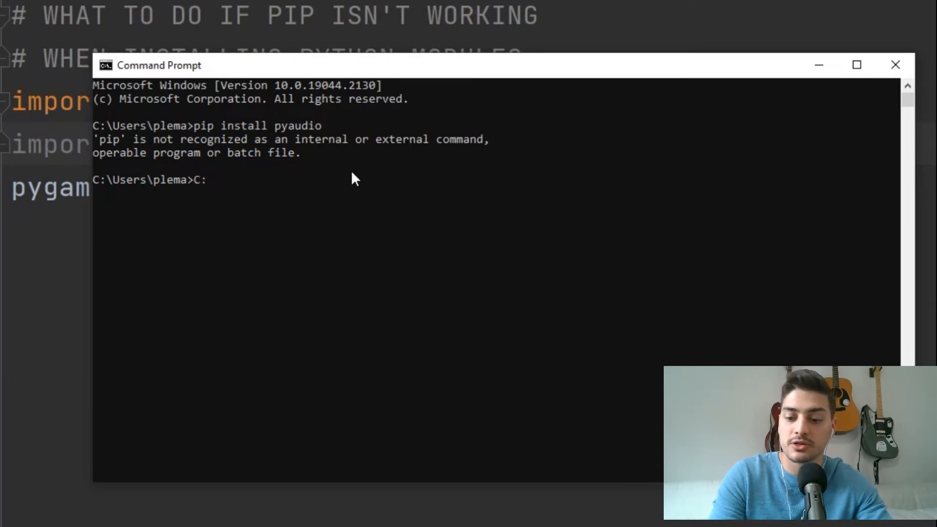
type("\\Us")
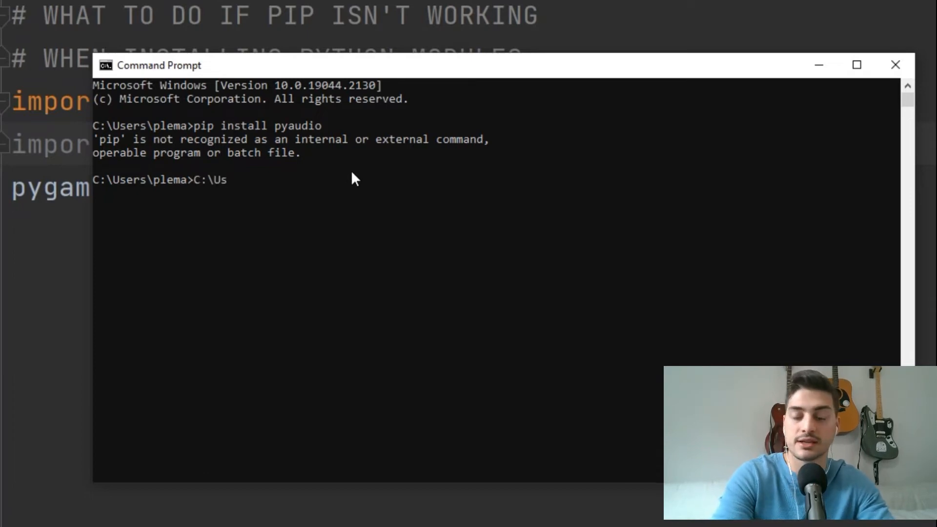
type("ers\\plem")
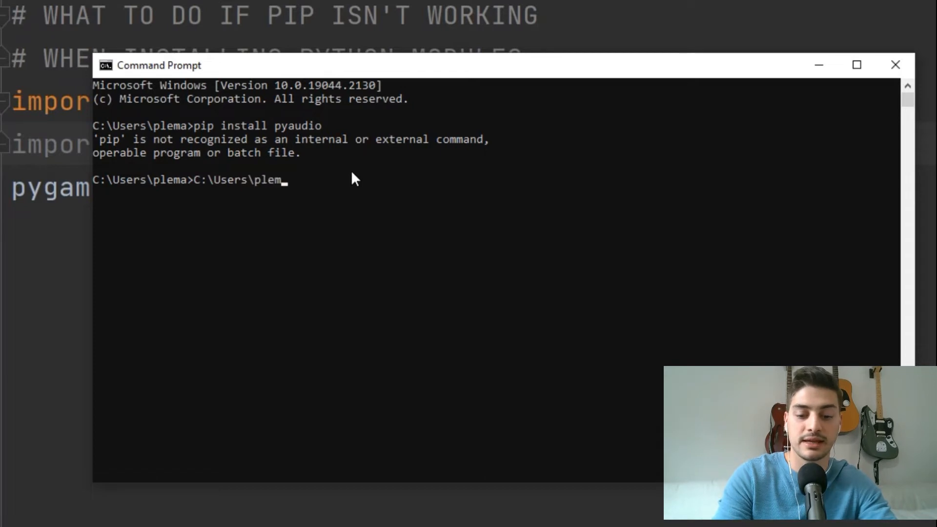
type("\\Pychar")
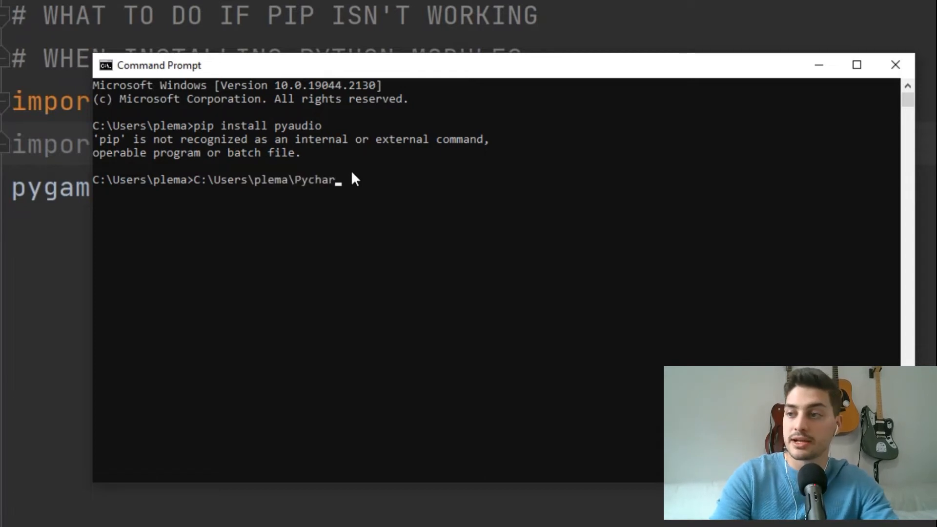
type("mProjects")
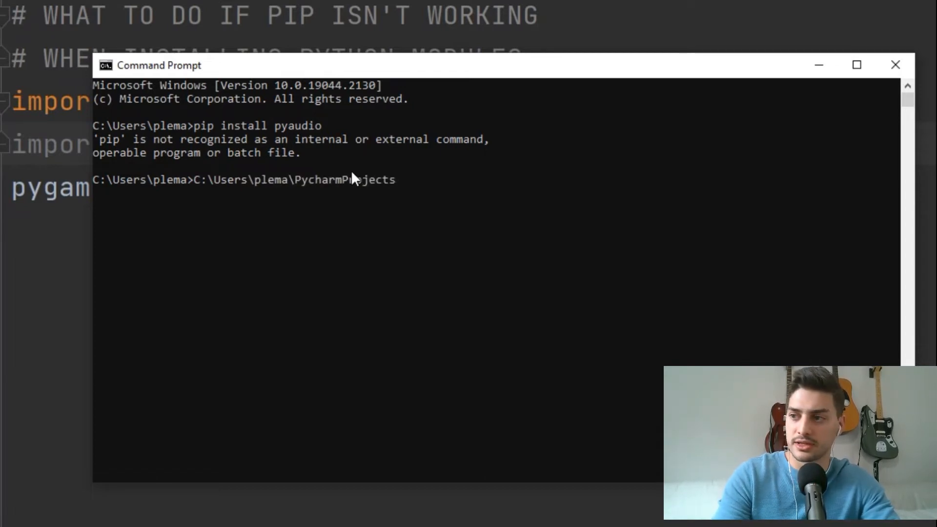
type("\\p")
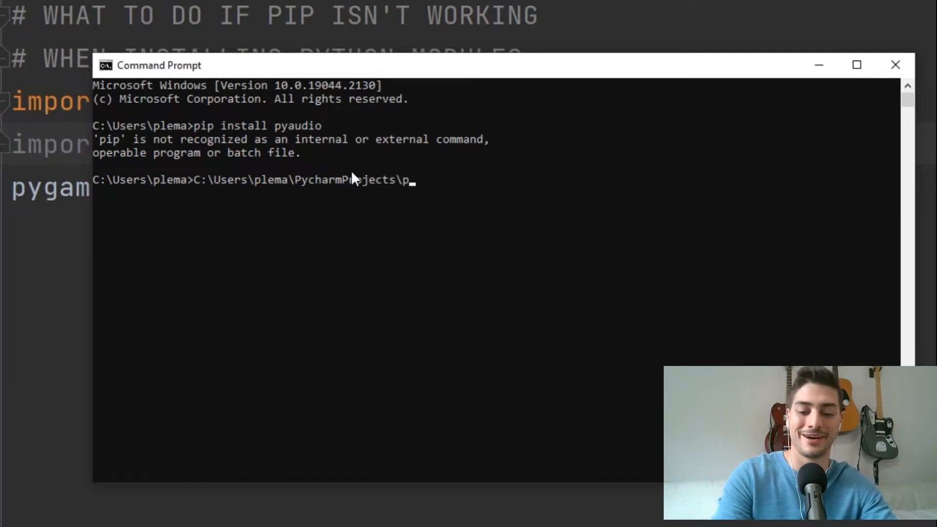
type("i")
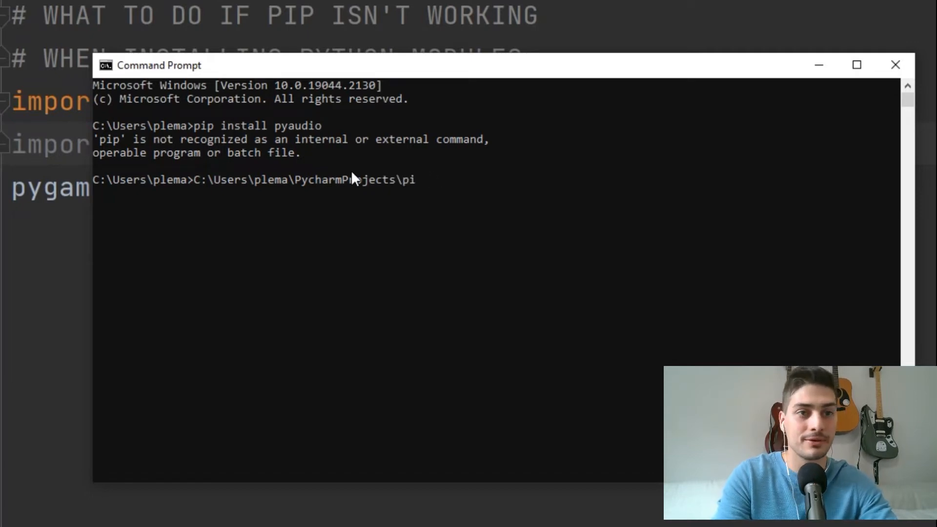
type("NotW")
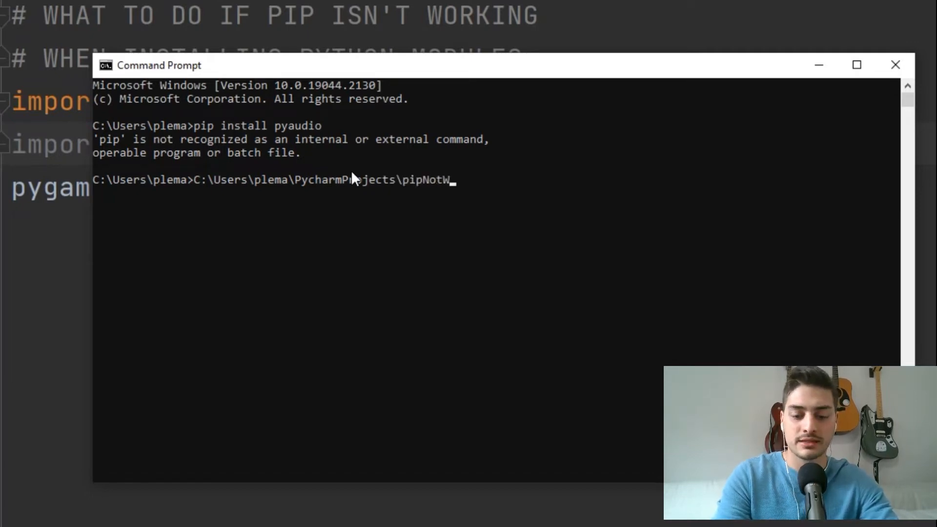
type("orking")
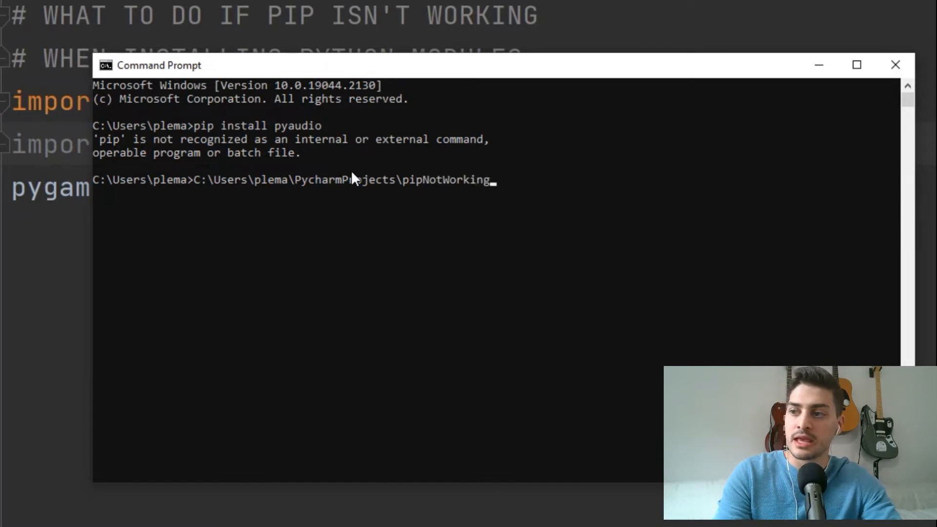
type("\\")
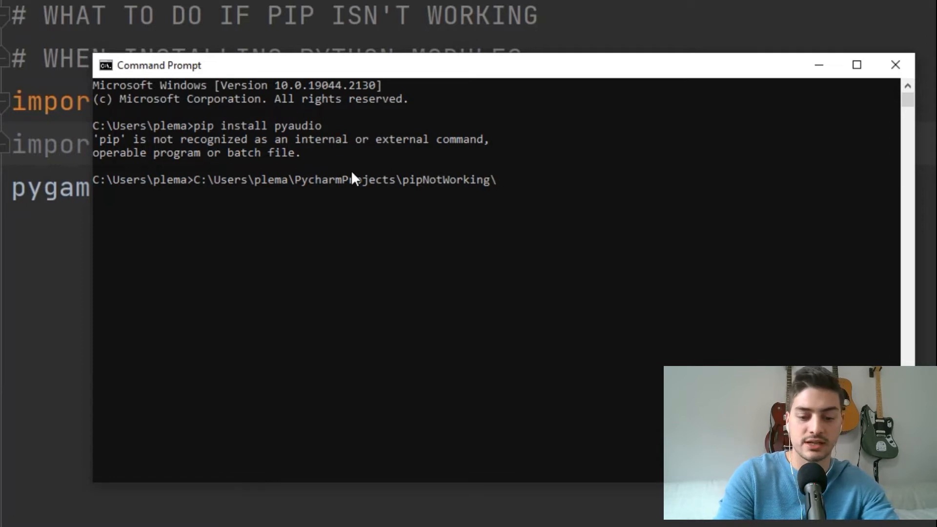
type("venv")
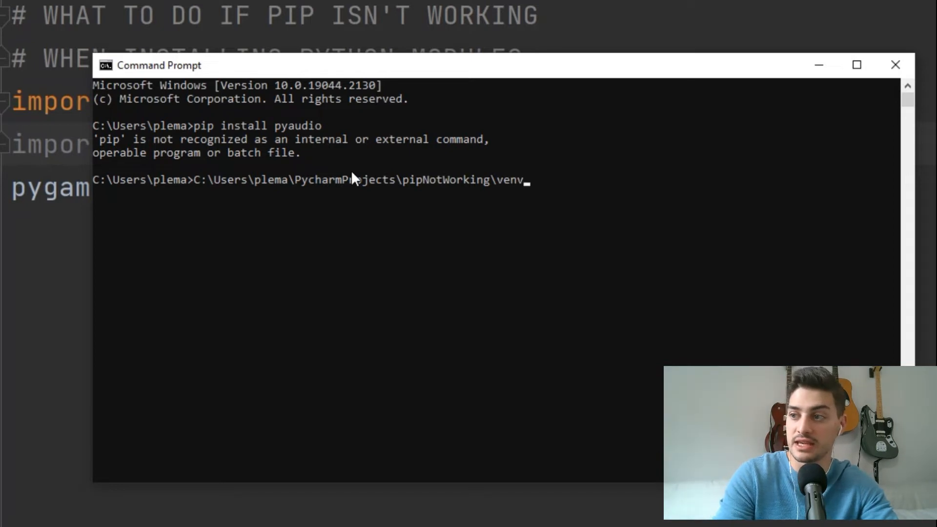
type("\\")
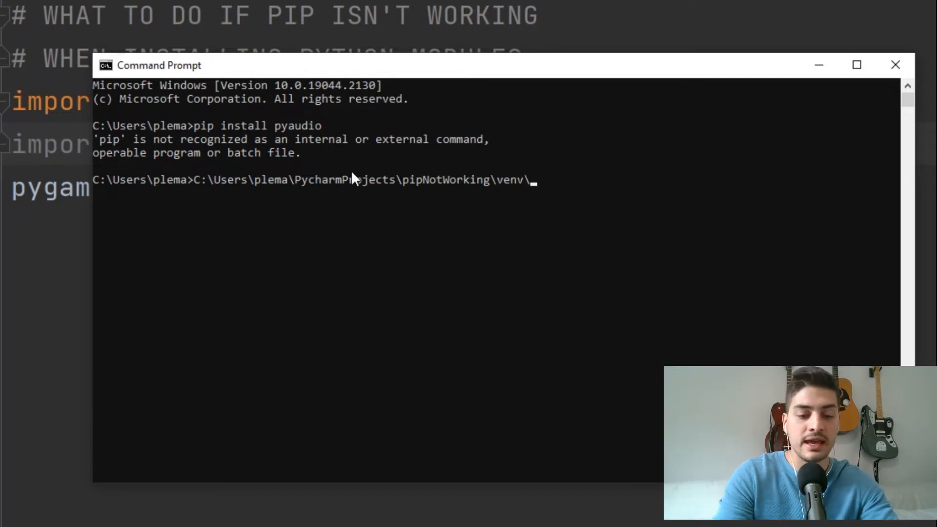
type("Script")
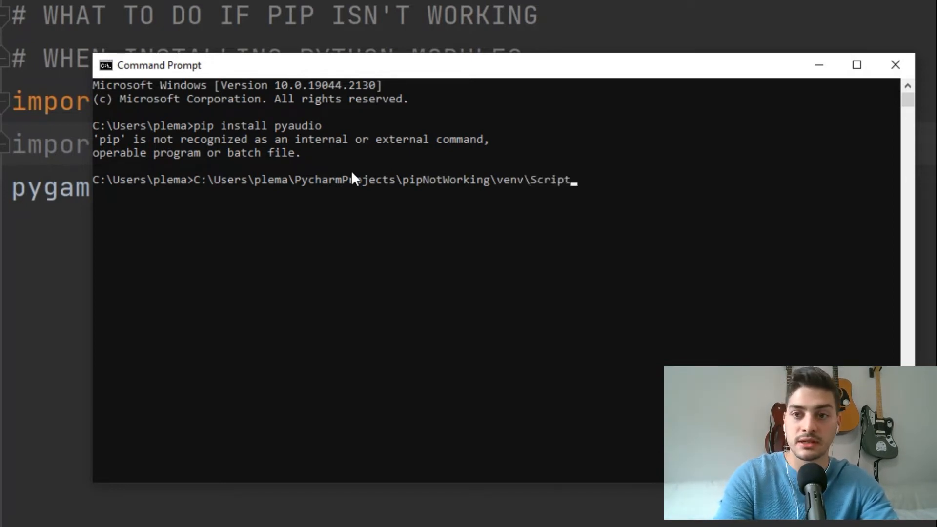
type("s")
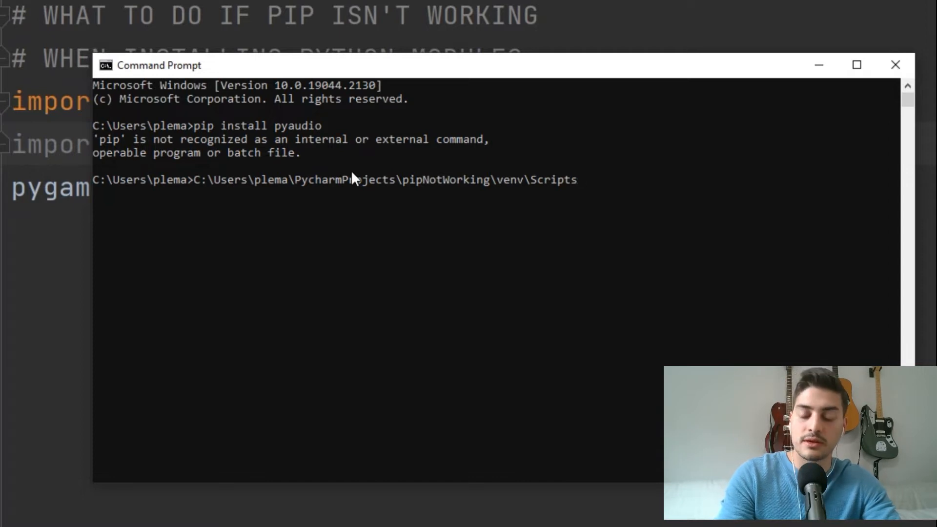
type("python")
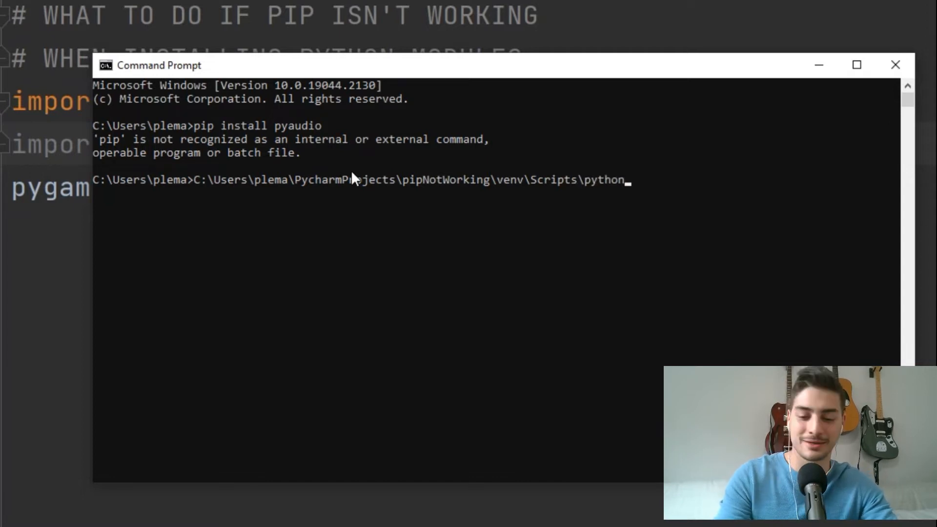
type(".exe -")
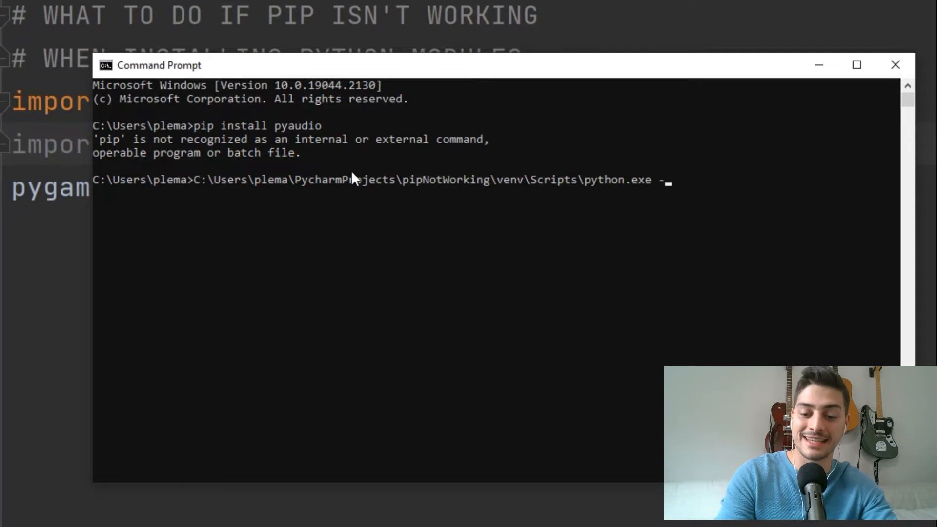
type("m")
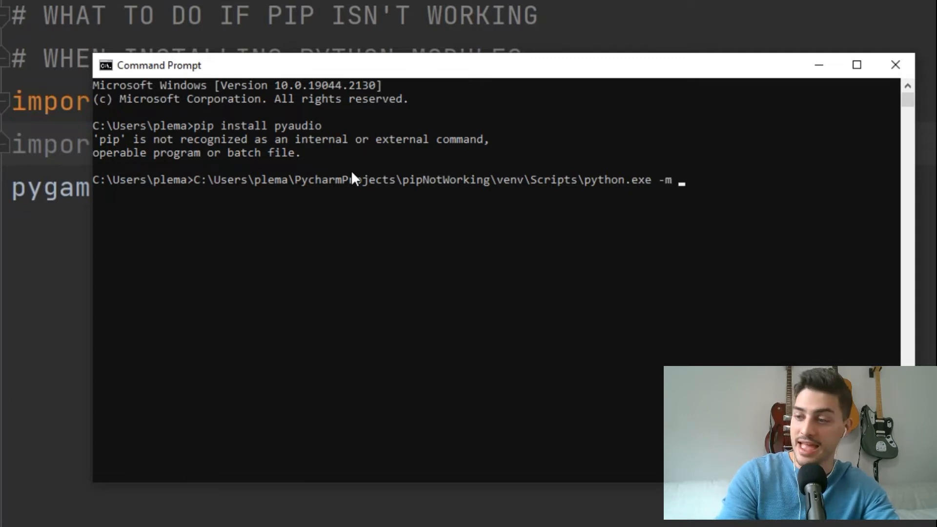
type("pip install n")
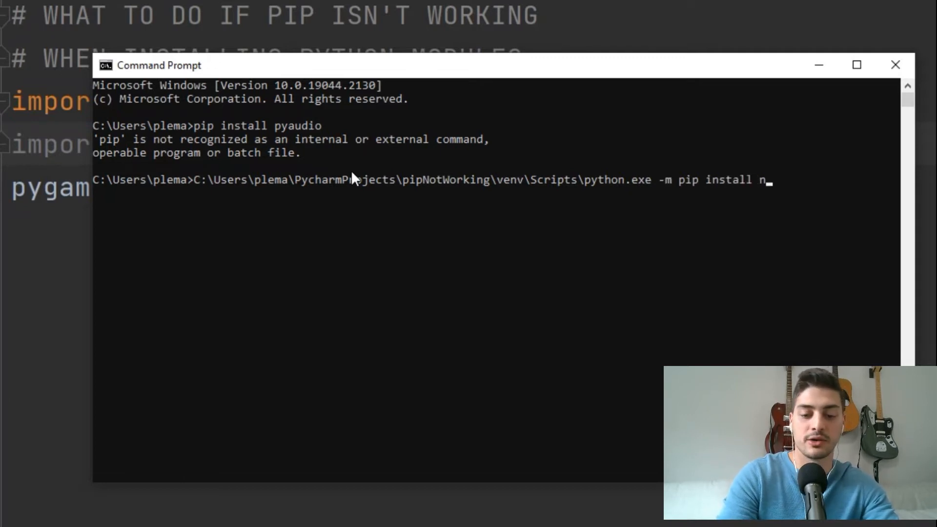
type("umpy")
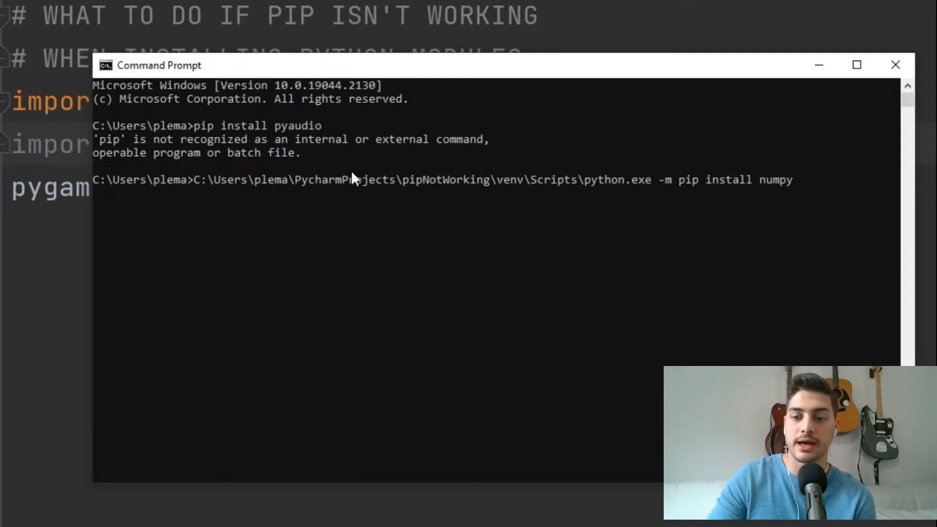
key("enter")
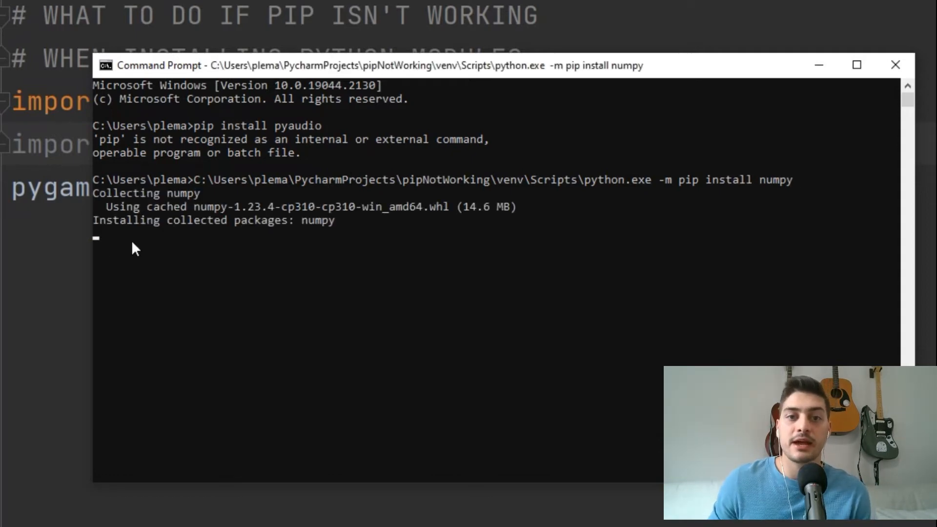
mouse_move(640, 192)
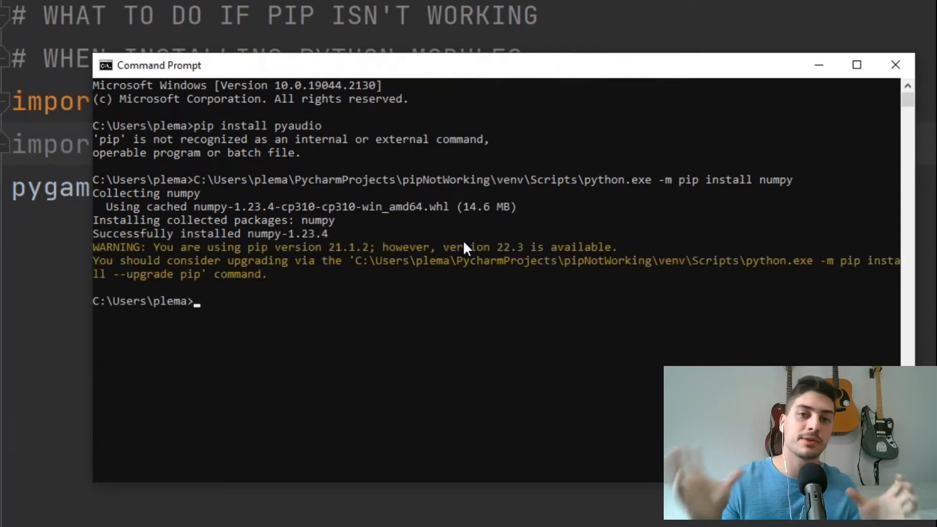
mouse_move(451, 251)
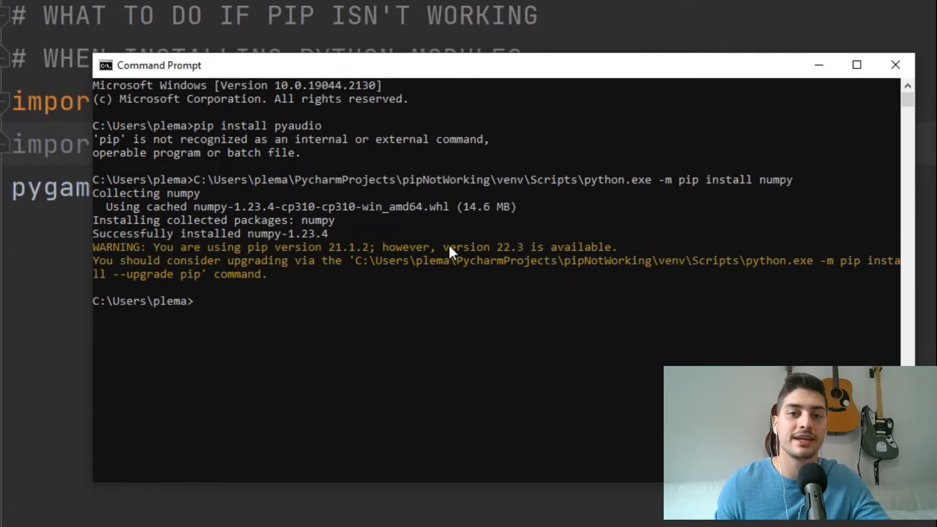
mouse_move(250, 252)
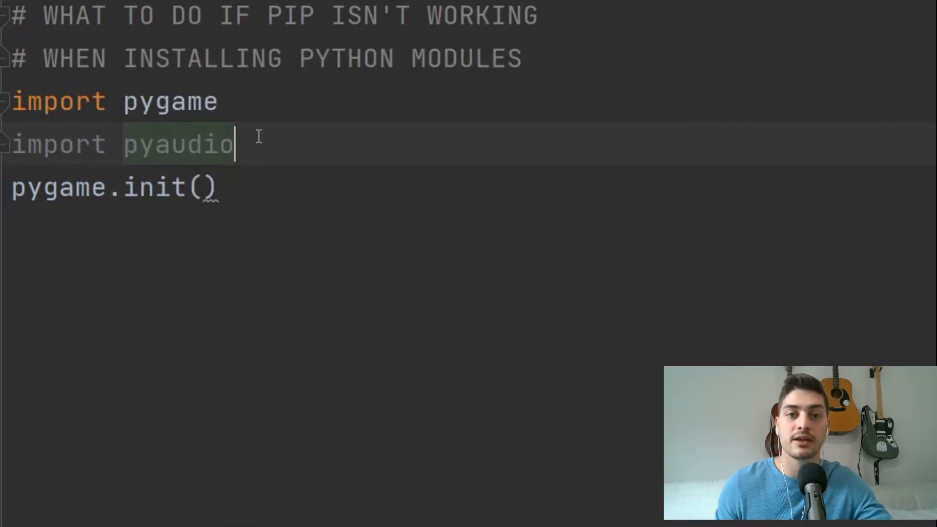
Type a numpy import line, 'imprt numpy', below 'import pyaudio' in main.py
type("imprt")
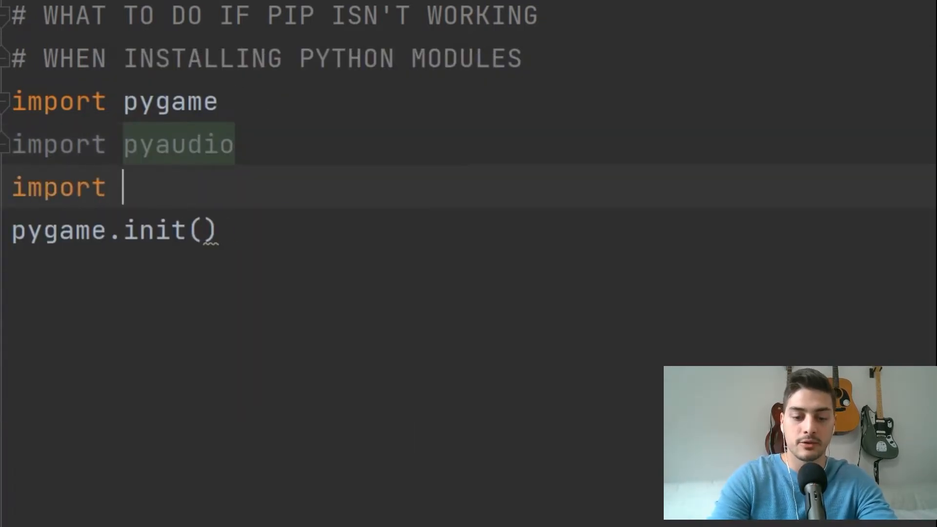
type("numpy")
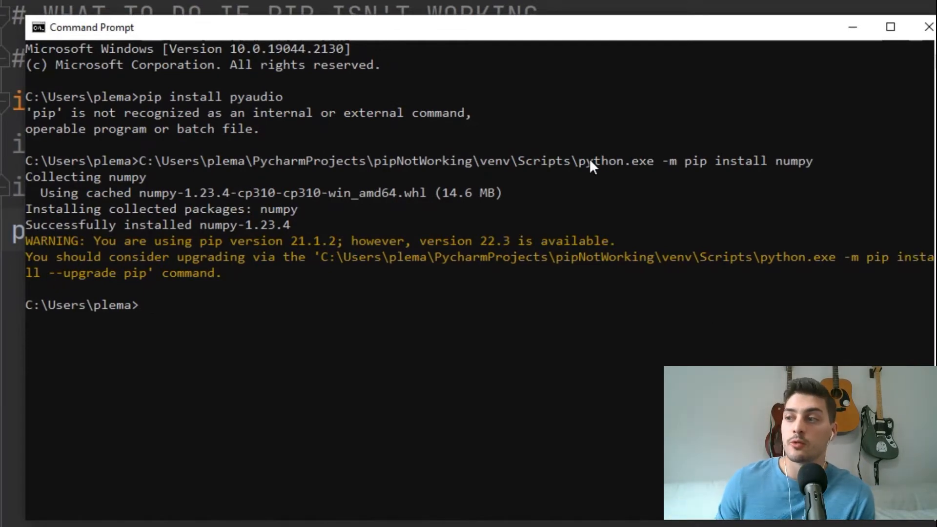
Change the recalled venv python command to '-m pip install --upgrade pip'
type("C:\\Users\\plema\\PycharmProjects\\pipNotWorking\\venv\\Scripts\\python.exe -m pip install numpy")
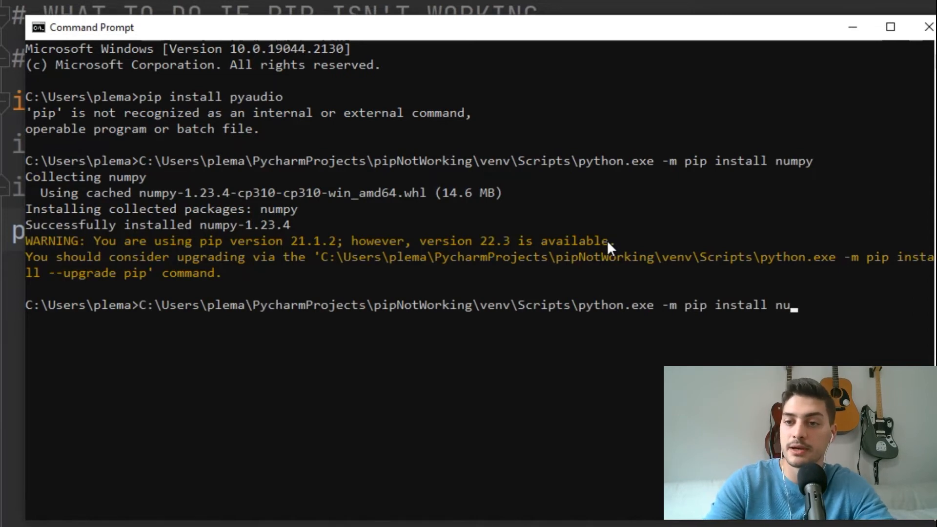
key("Backspace")
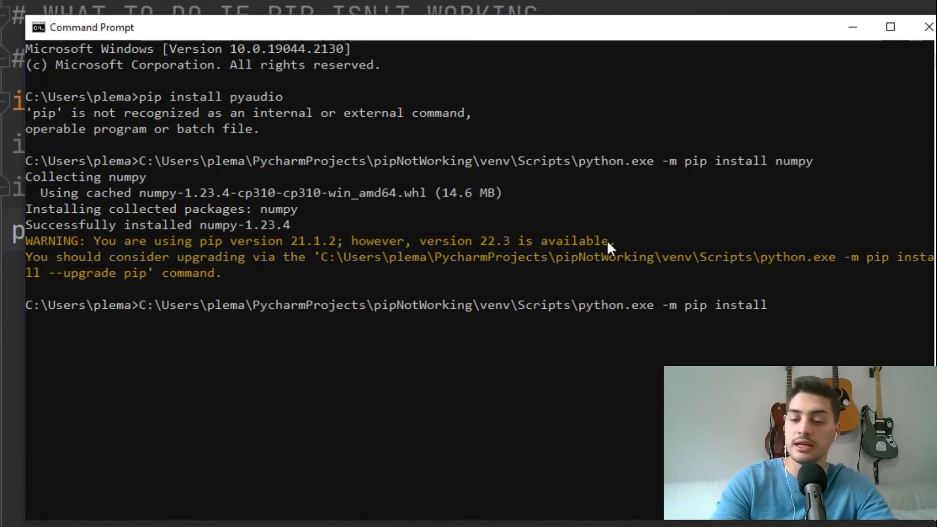
type("--u")
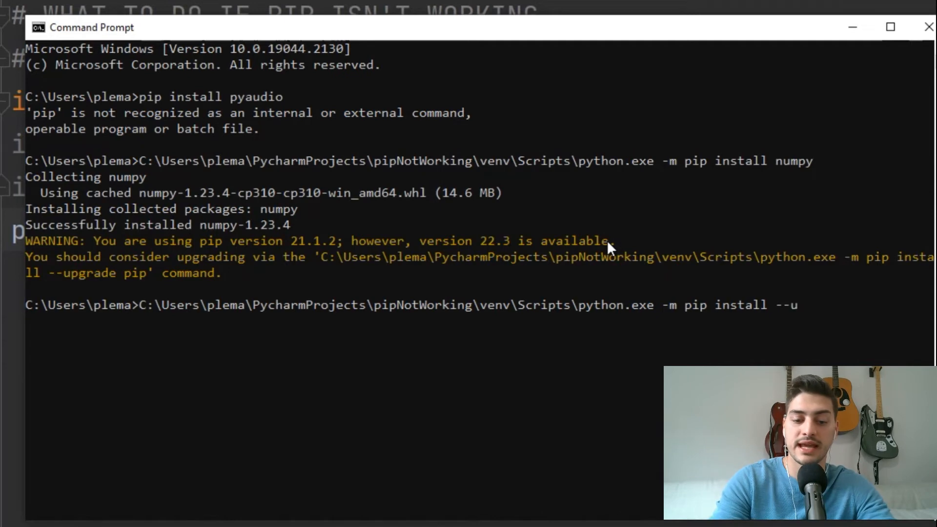
type("pgrade pip")
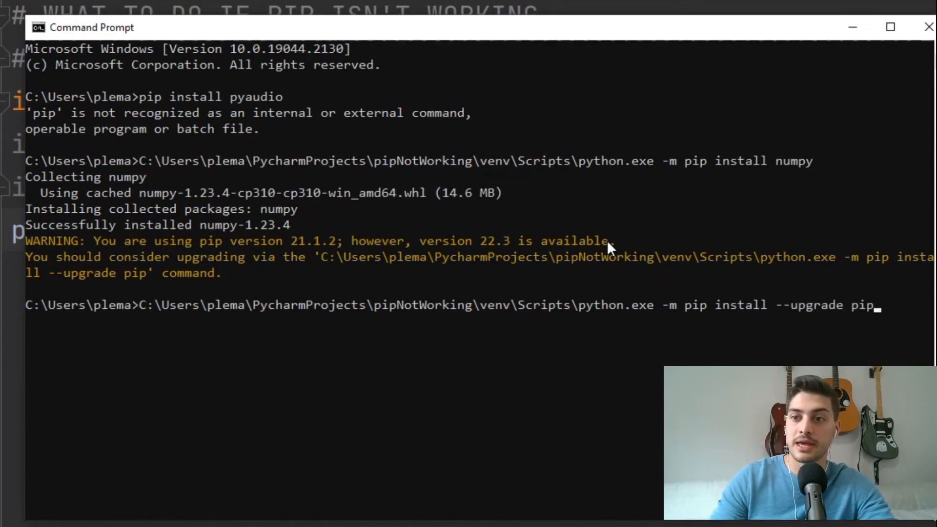